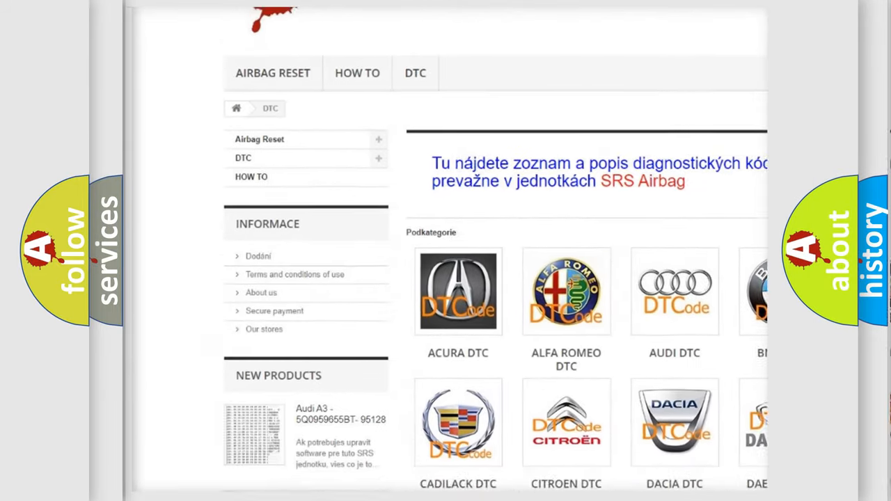
scroll("down", 3)
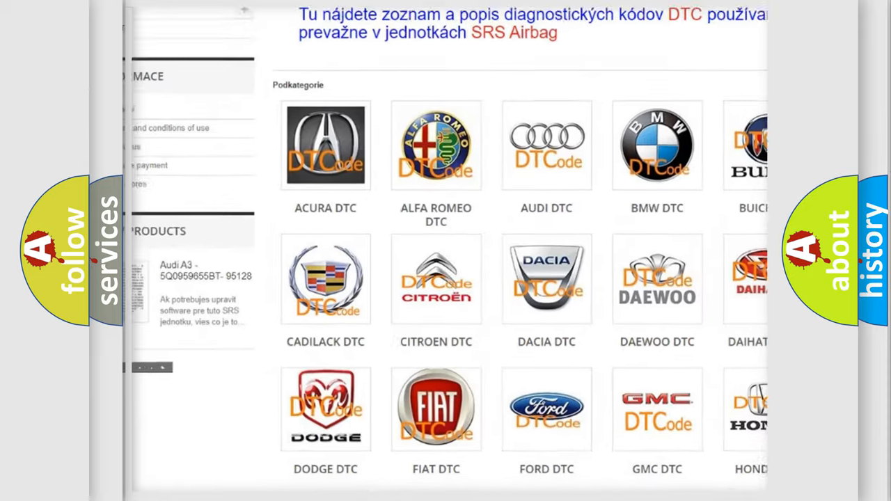
scroll("down", 3)
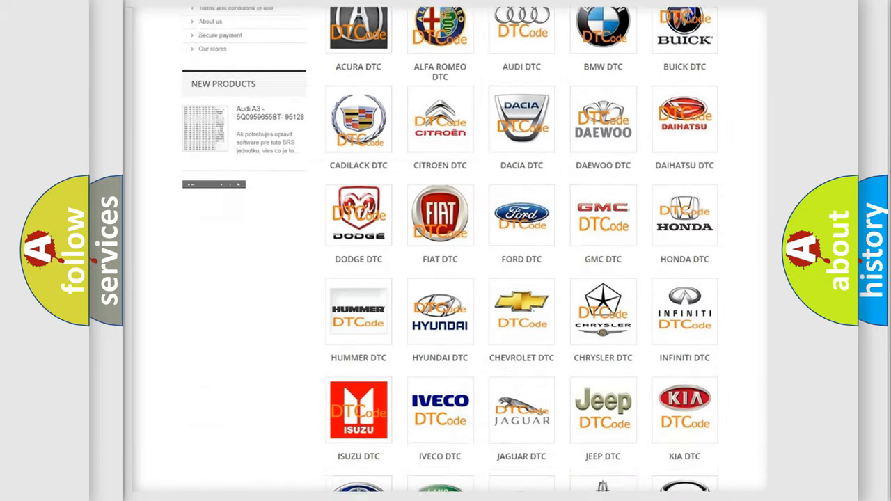
scroll("down", 3)
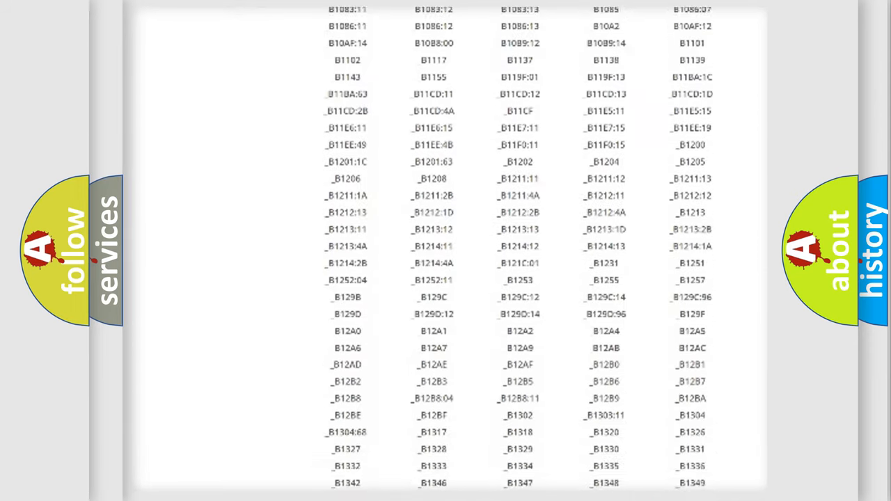
scroll("down", 3)
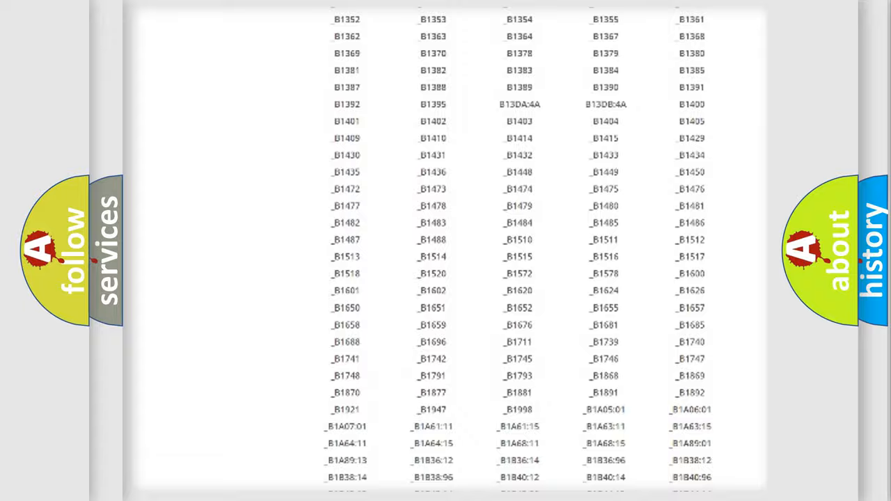